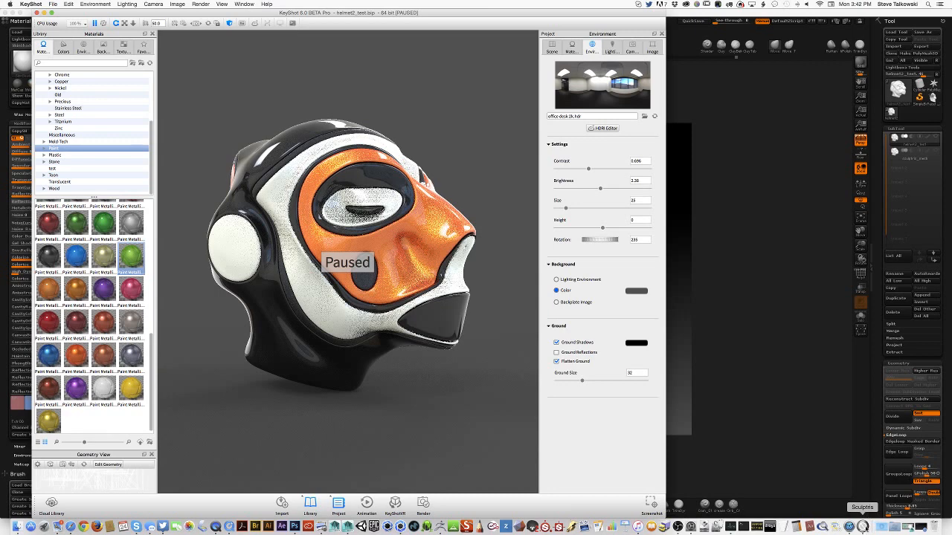
# - Orbit the pinched Sculptris head, then quit Sculptris discarding unsaved changes
pyautogui.click(862, 507)
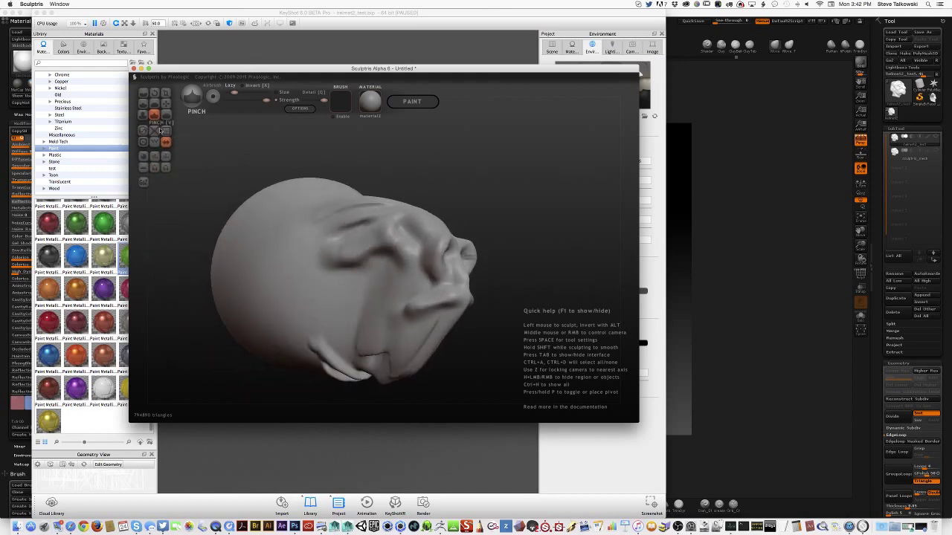
pyautogui.click(154, 140)
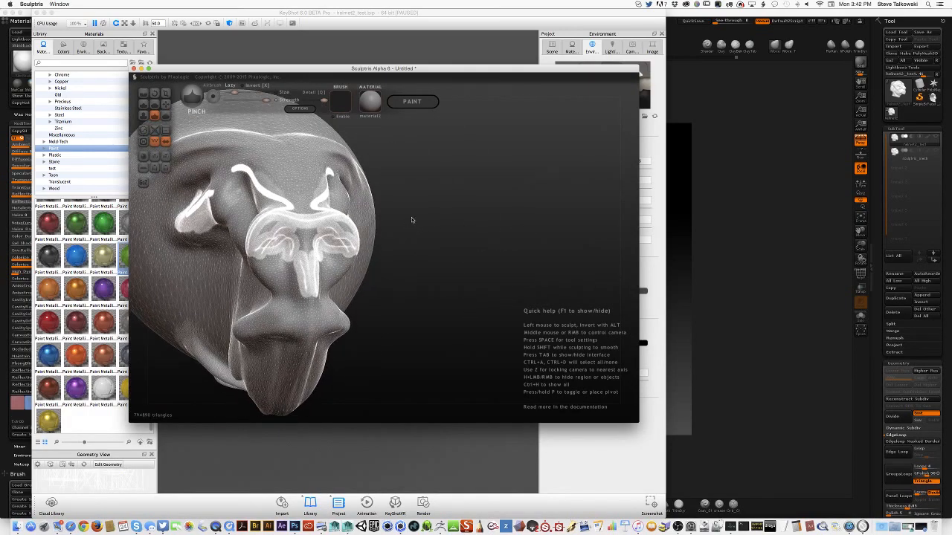
pyautogui.moveTo(297, 261); pyautogui.dragTo(387, 223)
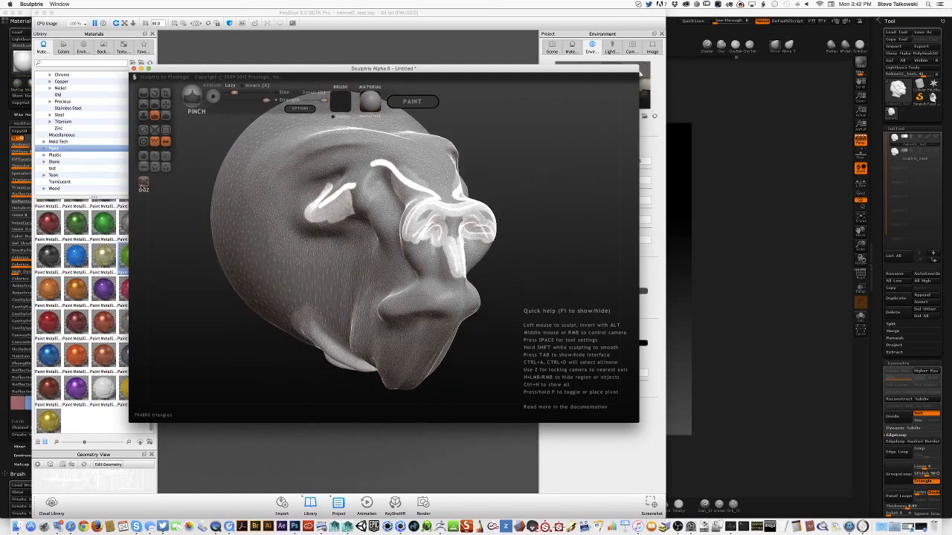
pyautogui.click(31, 4)
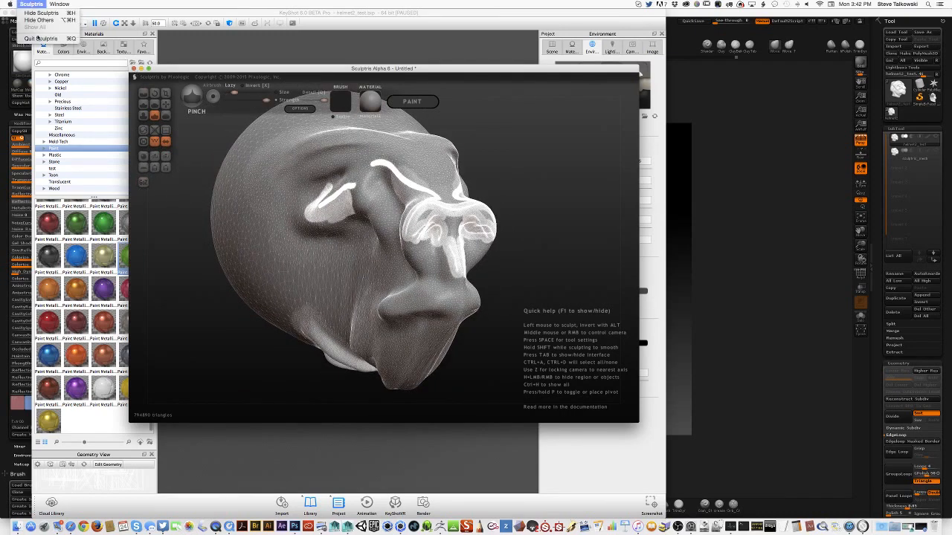
pyautogui.click(43, 38)
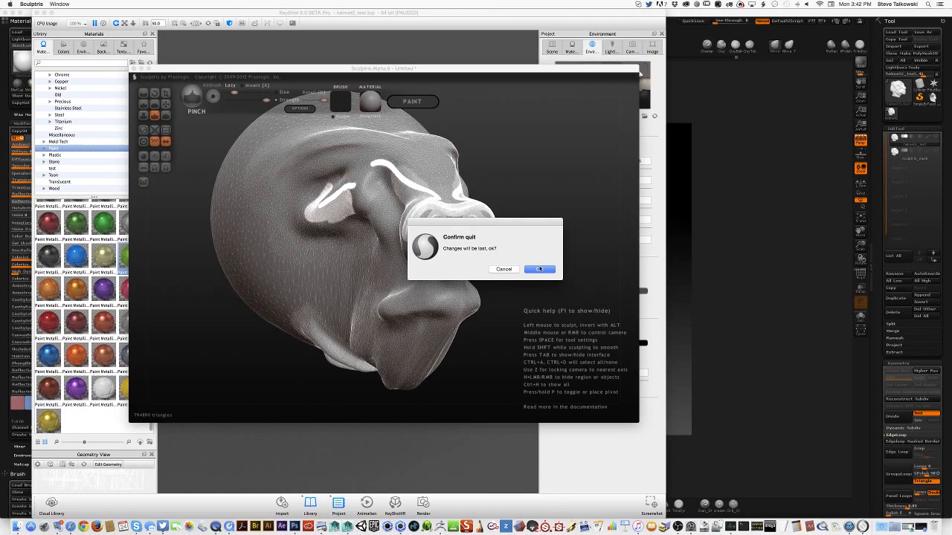
pyautogui.click(540, 269)
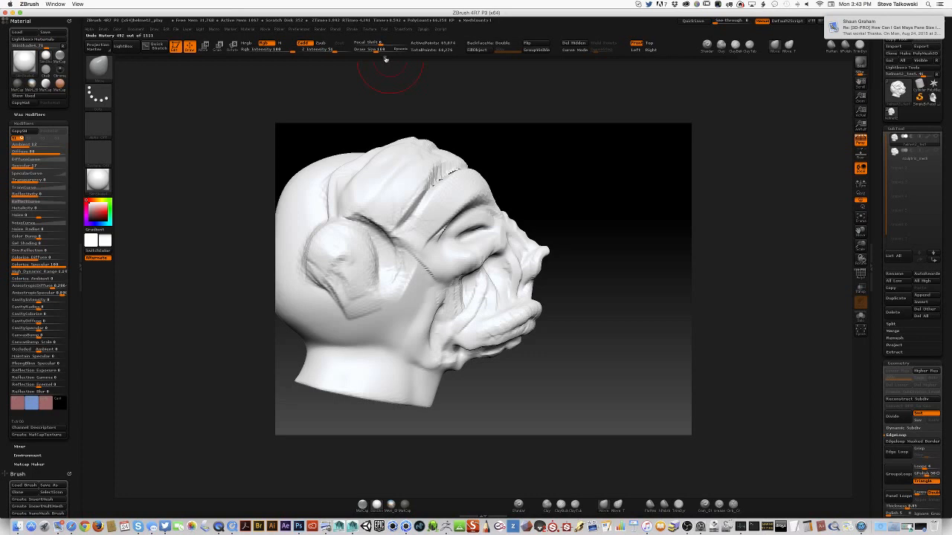
# - Scrub the Undo History forward to the smoother, evenly gridded polygrouped head
pyautogui.moveTo(387, 67); pyautogui.dragTo(595, 137)
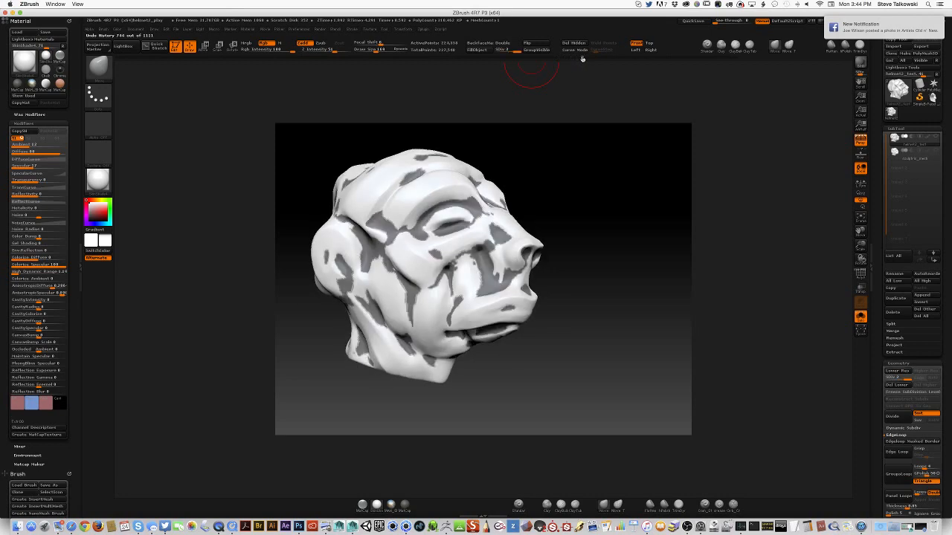
pyautogui.click(896, 370)
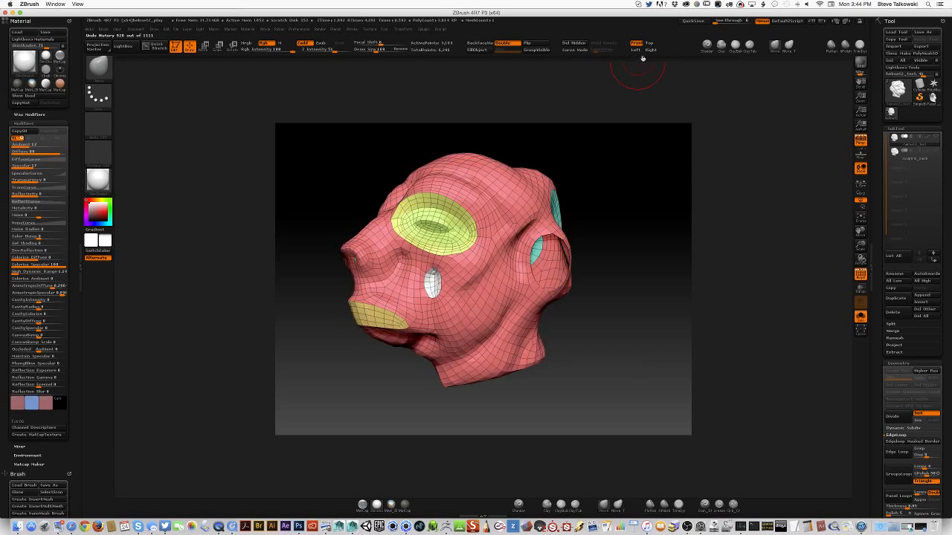
# - Scrub forward to the remeshed head with concentric eye bands and rotate it slightly
pyautogui.moveTo(483, 297); pyautogui.dragTo(506, 282)
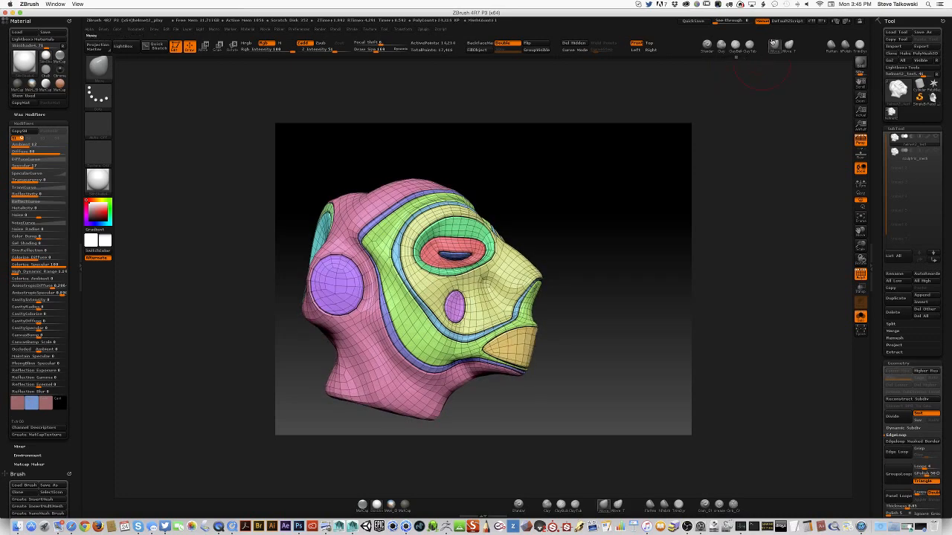
pyautogui.moveTo(409, 282); pyautogui.dragTo(557, 246)
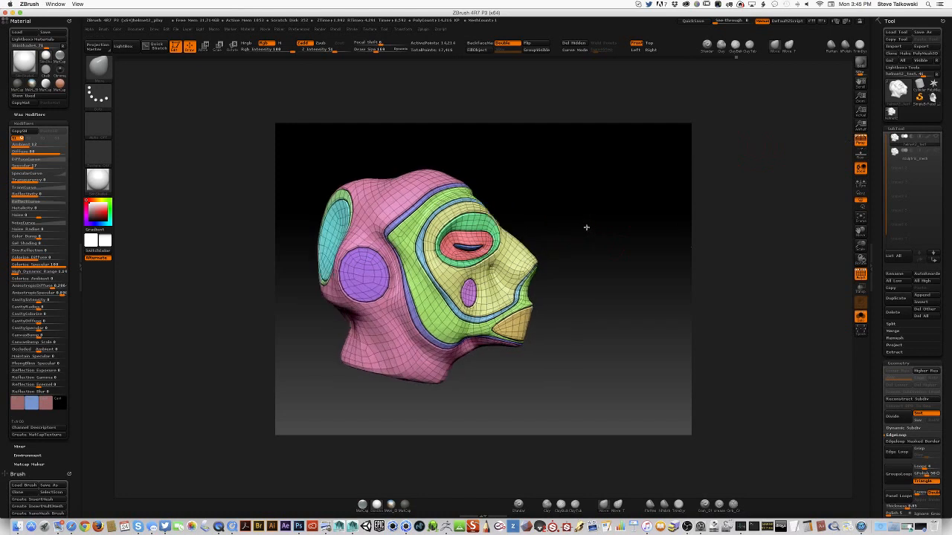
# - Orbit the panelled head and scroll the Tool palette to Geometry's Edge Loop options
pyautogui.moveTo(483, 297); pyautogui.dragTo(446, 260)
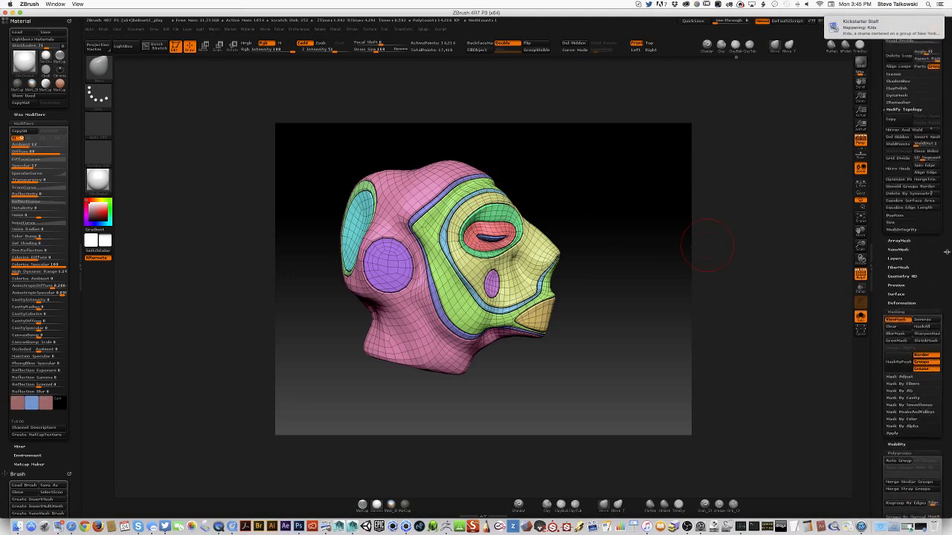
pyautogui.scroll(-3)
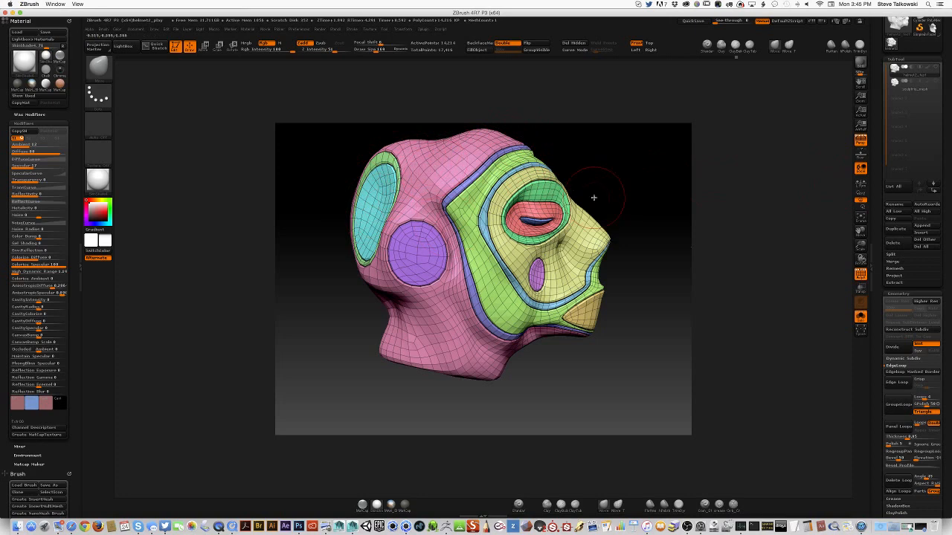
pyautogui.moveTo(817, 66)
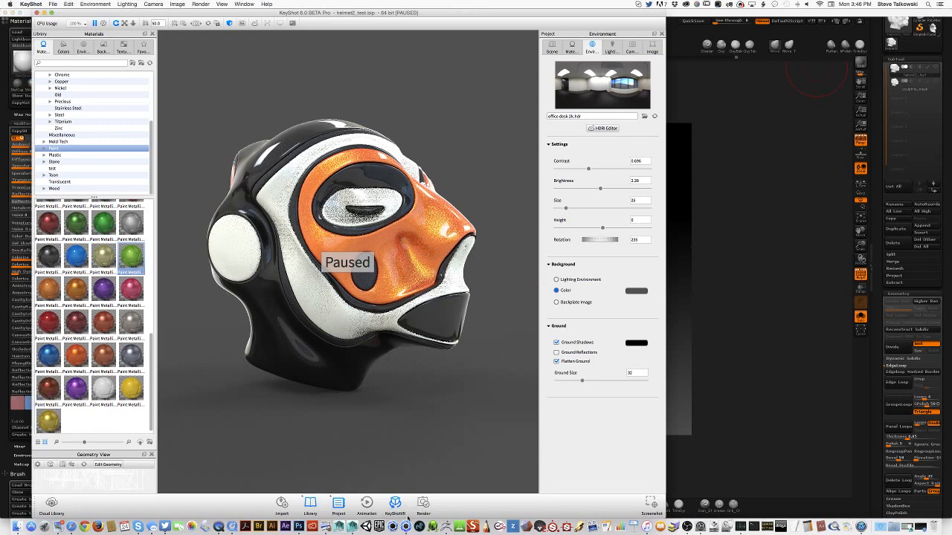
pyautogui.moveTo(395, 508)
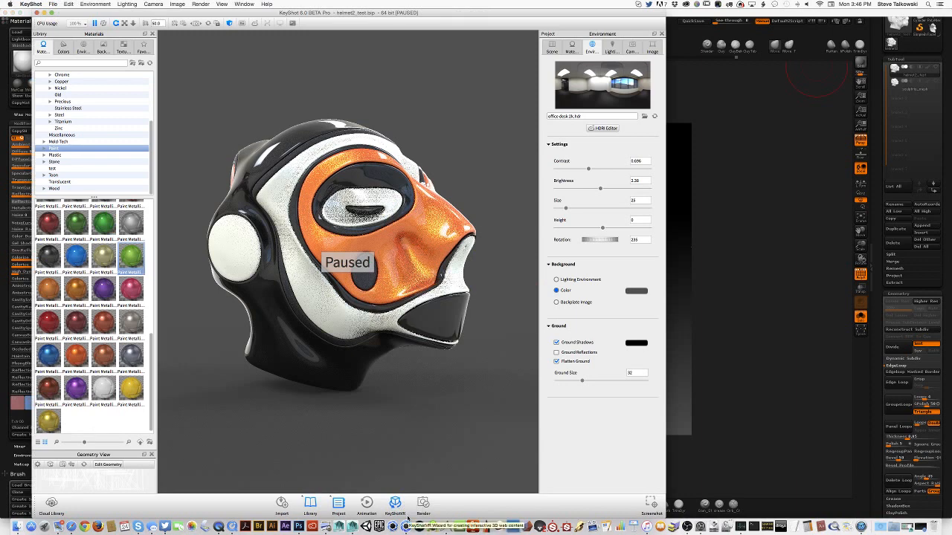
# - Show KeyShot's Scene tree and bring up the ZBrush sculpt group's context menu
pyautogui.click(553, 46)
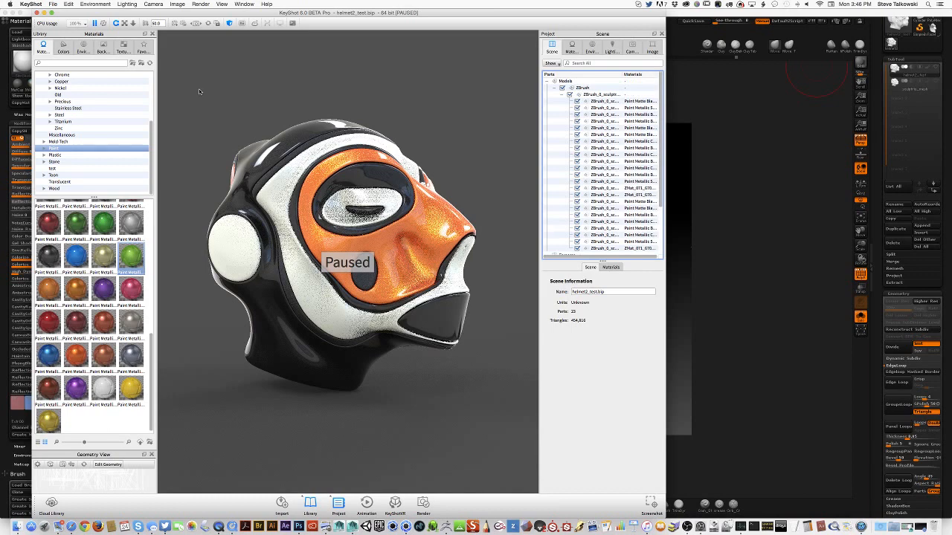
pyautogui.click(604, 95)
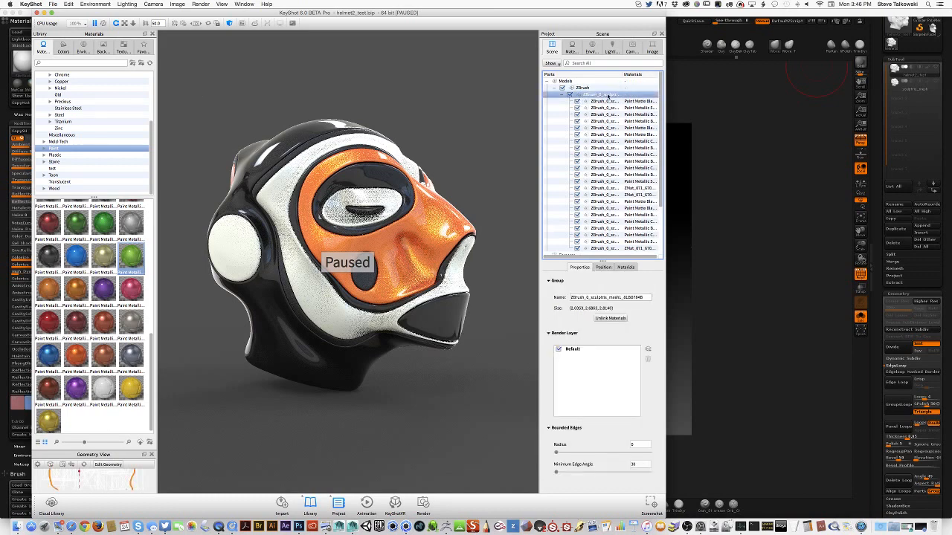
pyautogui.rightClick(603, 94)
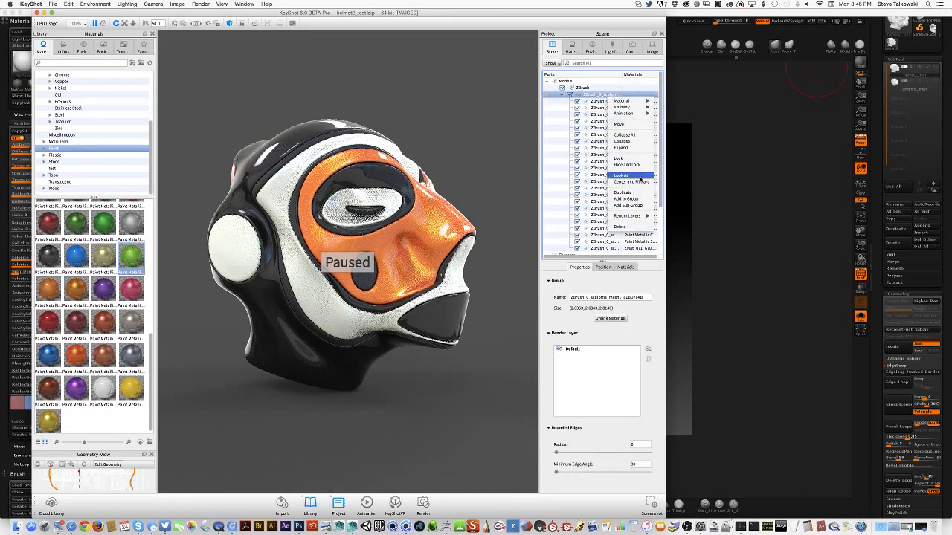
pyautogui.moveTo(621, 106)
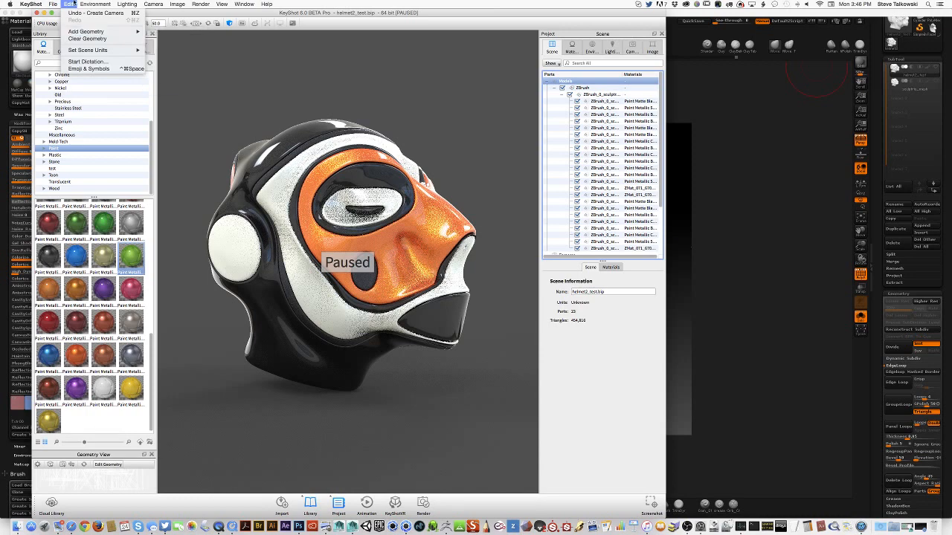
# - Select the ZBrush group and a helmet part using Paint Matte Black
pyautogui.click(583, 87)
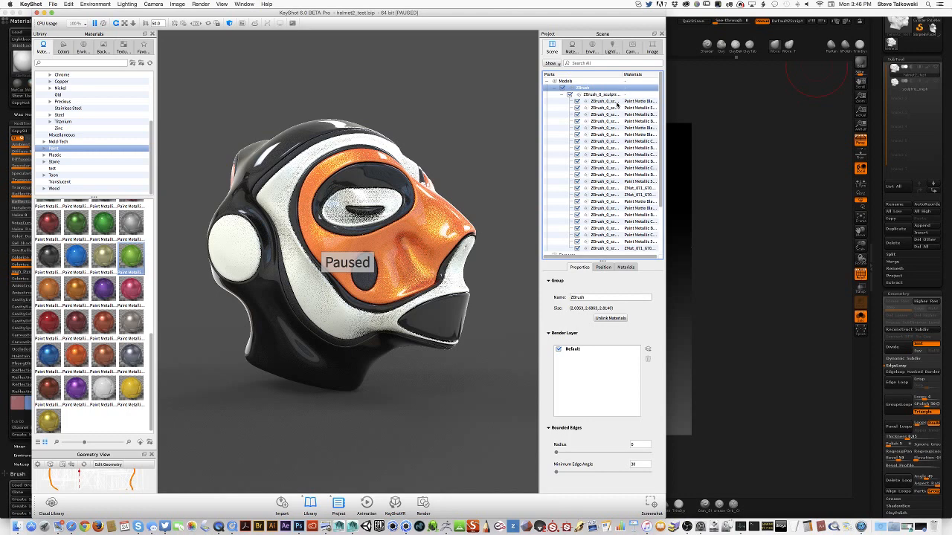
pyautogui.moveTo(656, 99)
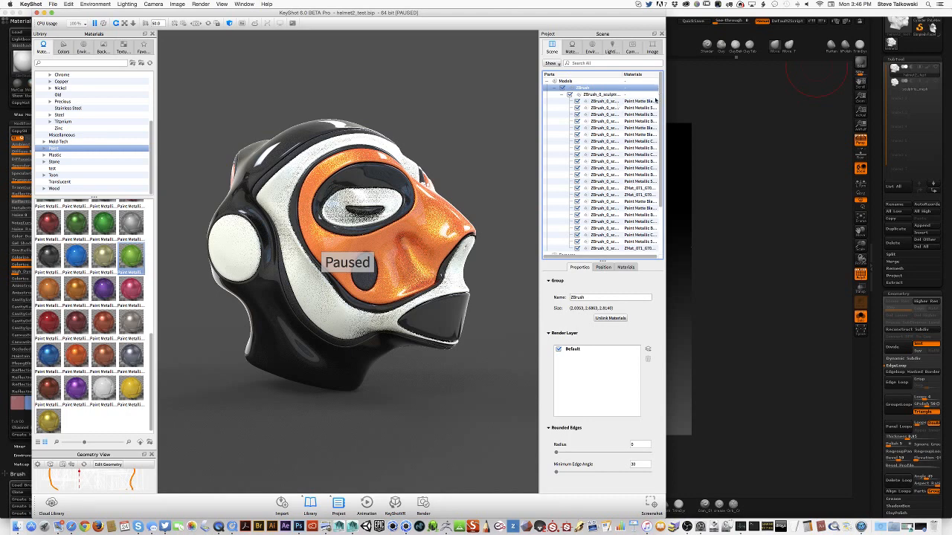
pyautogui.click(604, 114)
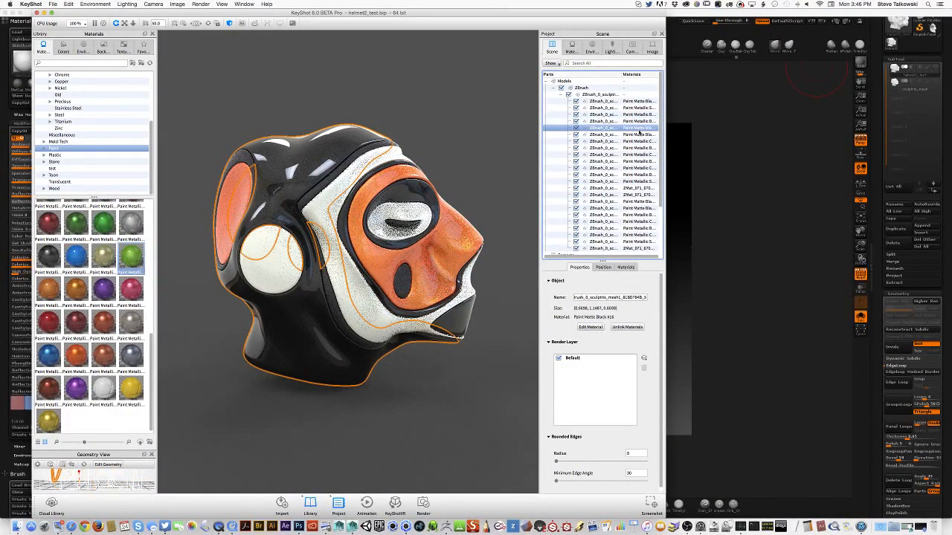
# - Inspect the white panel and black eye-slit parts, list the cameras, and orbit the helmet
pyautogui.click(623, 141)
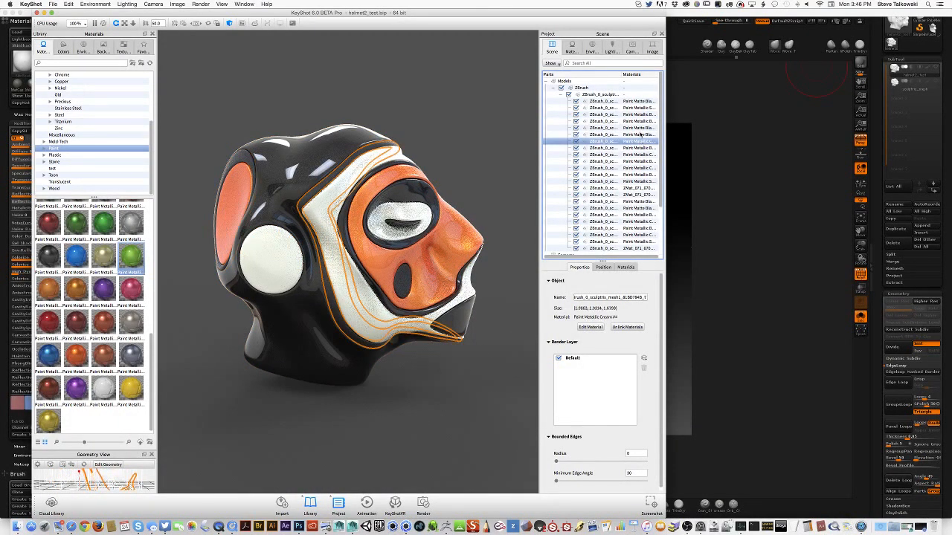
pyautogui.click(620, 147)
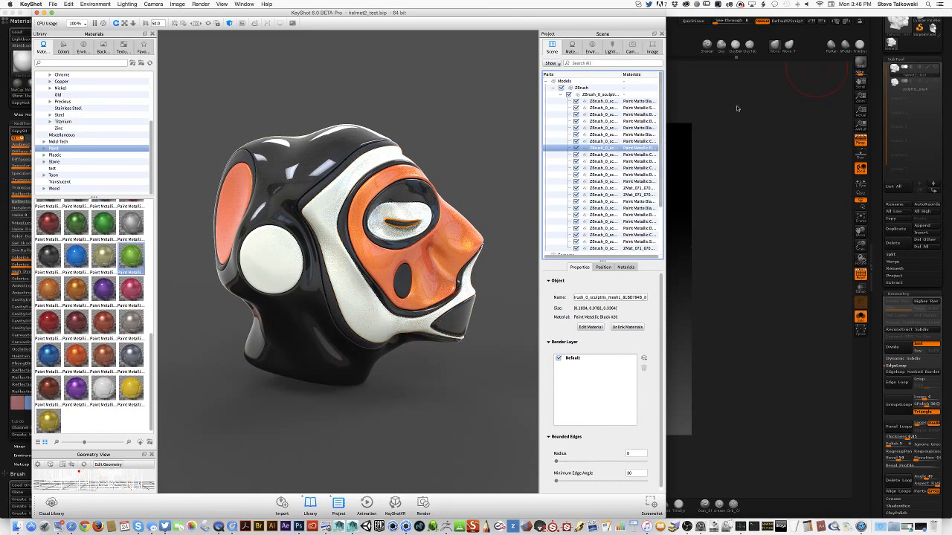
pyautogui.scroll(-3)
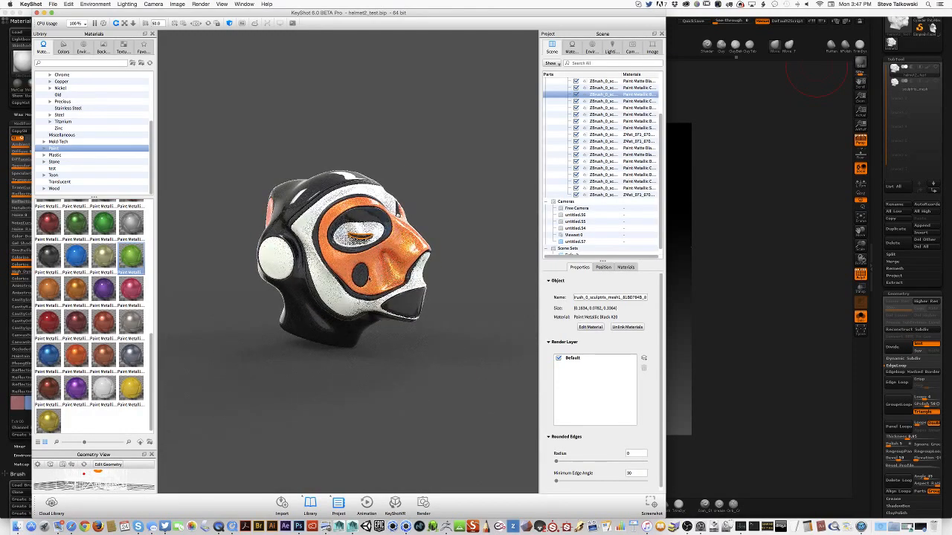
pyautogui.moveTo(349, 260); pyautogui.dragTo(328, 238)
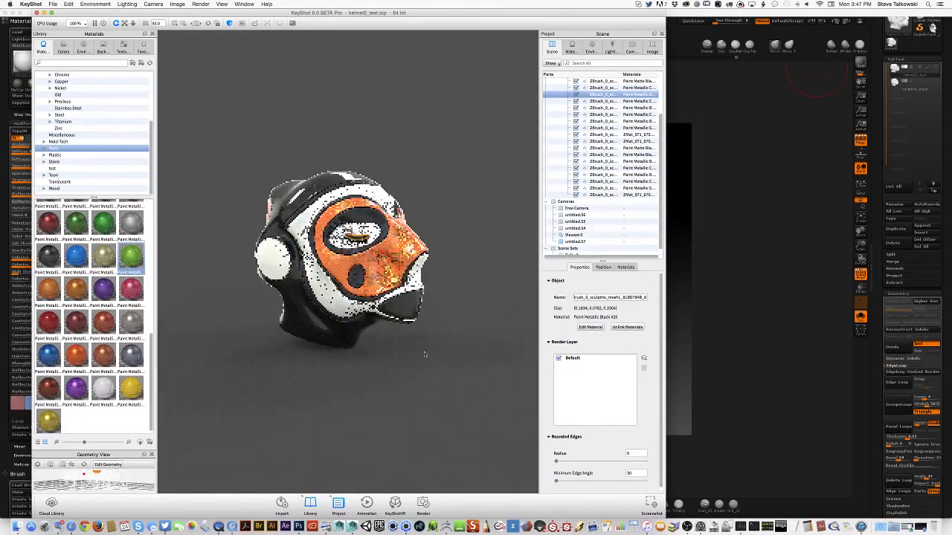